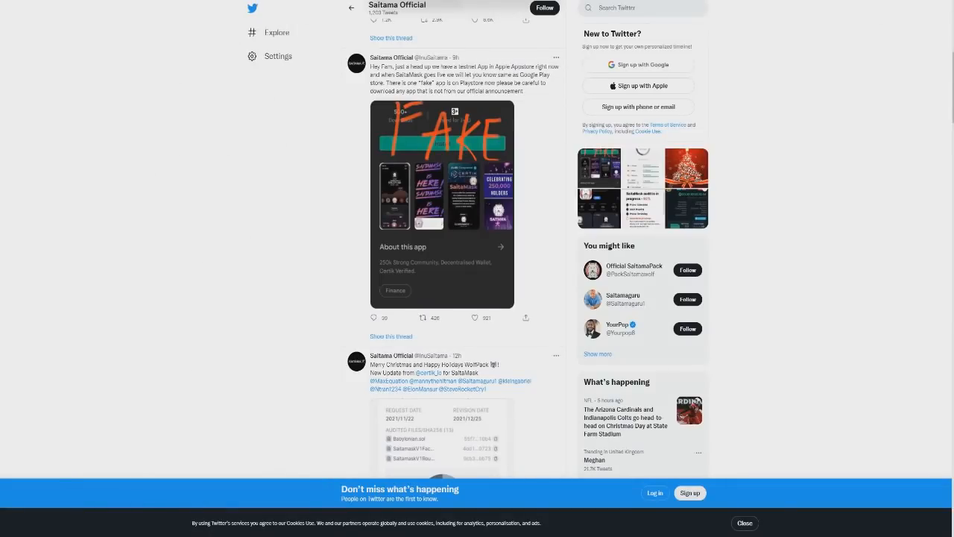
# Step: Open Saitama Official's Christmas CertiK update tweet and view its audit report image enlarged
pyautogui.scroll(-3)
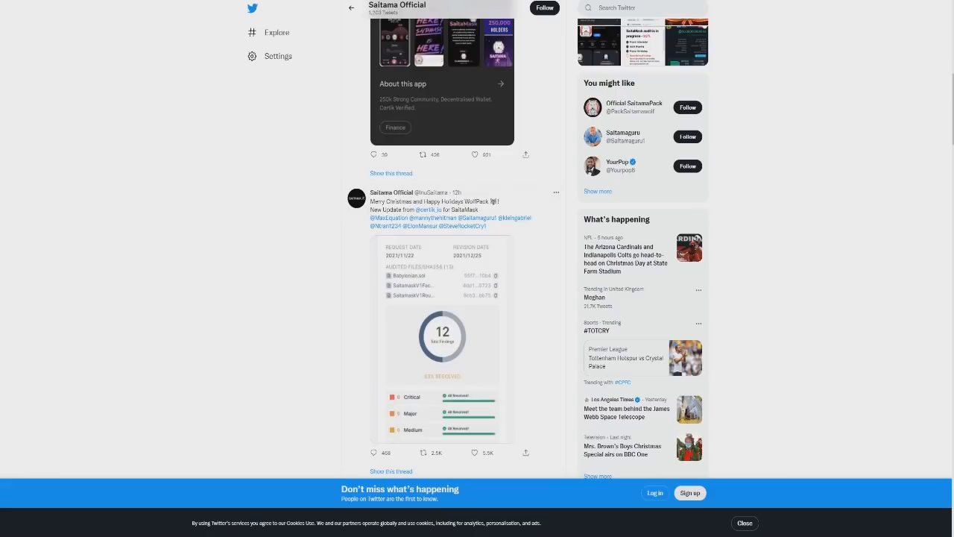
pyautogui.click(442, 336)
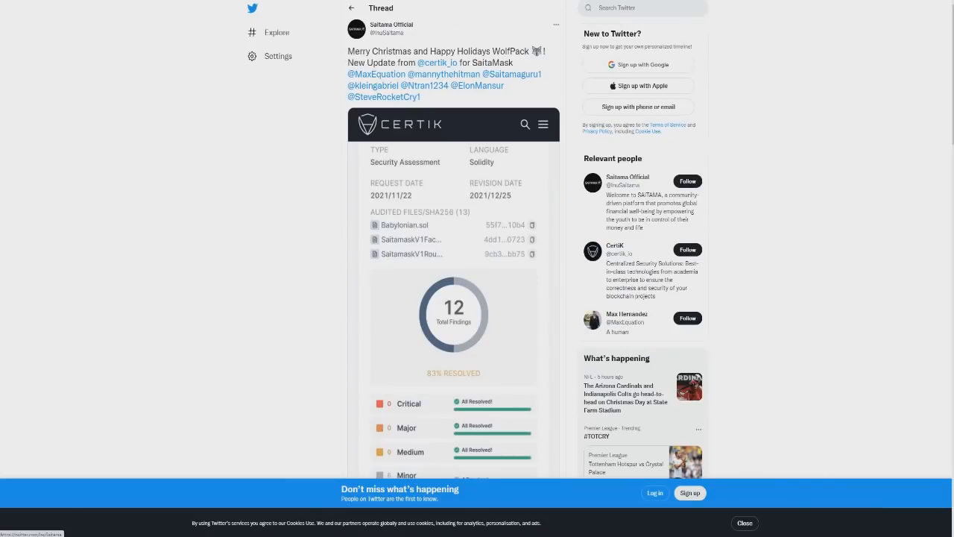
pyautogui.moveTo(438, 63)
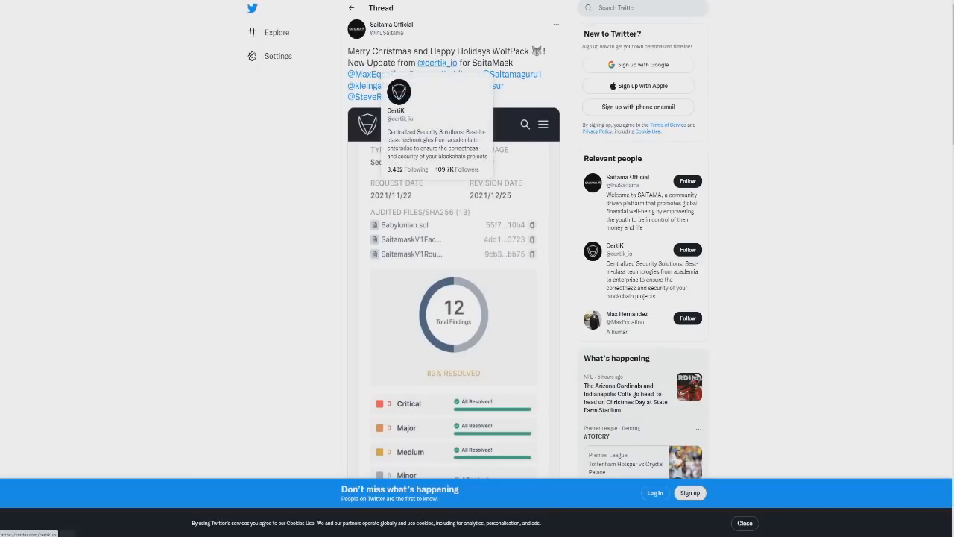
pyautogui.scroll(-3)
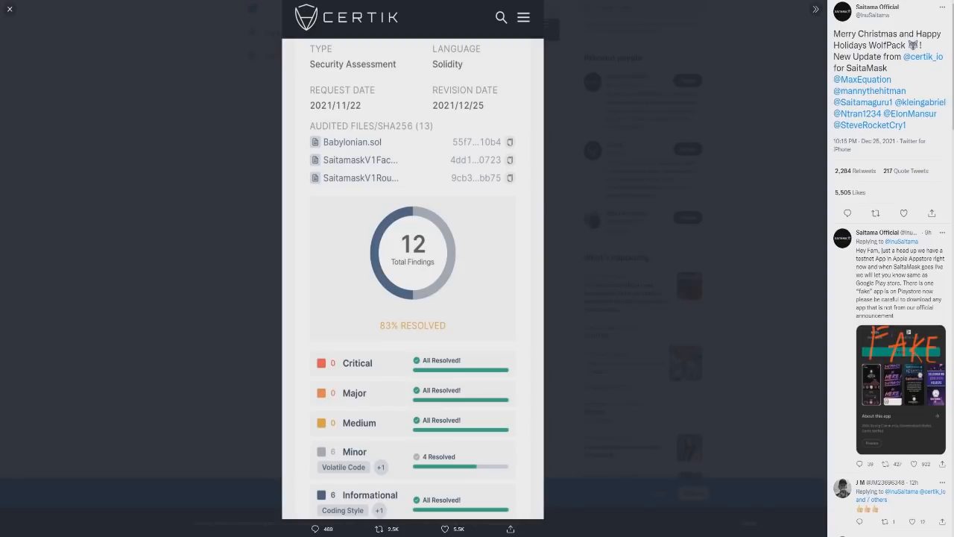
pyautogui.click(10, 10)
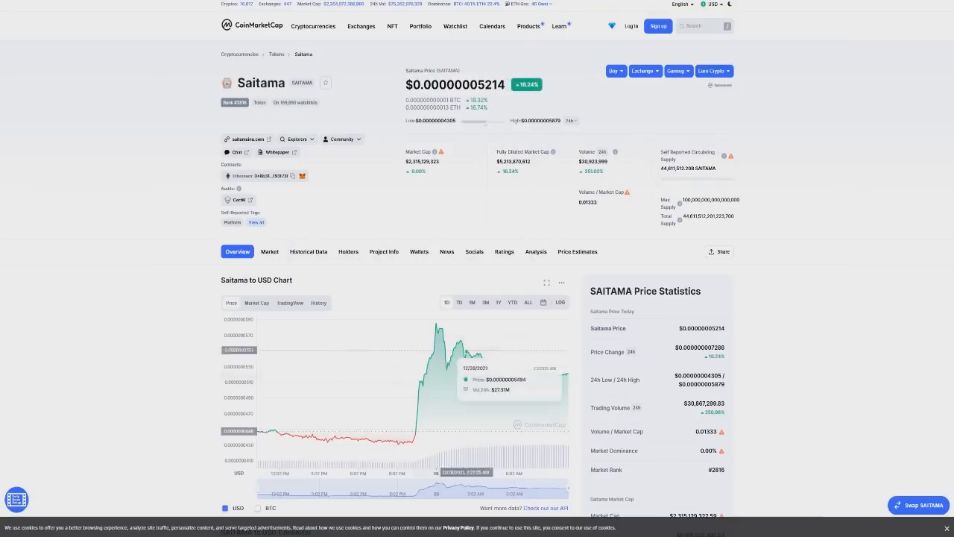
# Step: Review Saitama's 24-hour price surge on CoinMarketCap, then return to the Saitamaguru profile
pyautogui.click(459, 302)
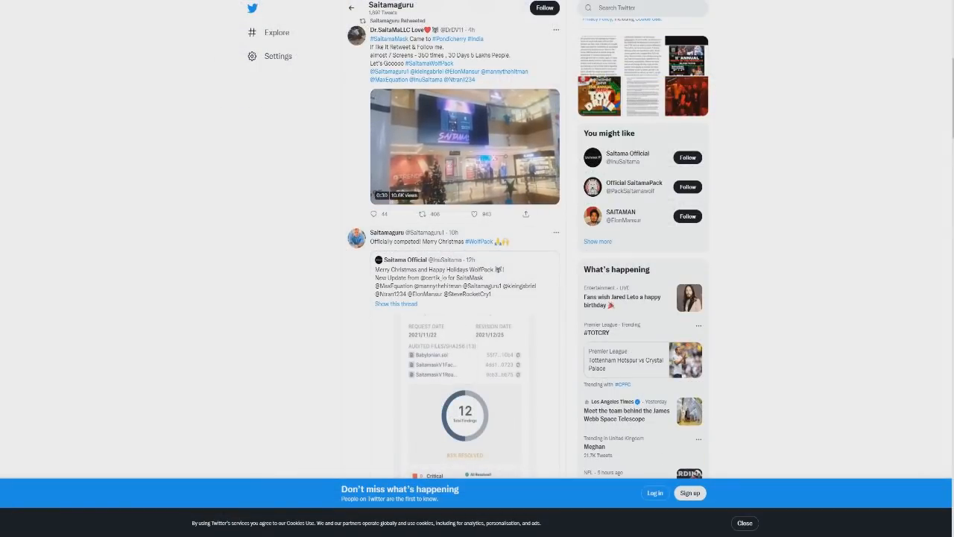
# Step: Scroll through the fan profile's audit posts and close the enlarged audit report image
pyautogui.scroll(-3)
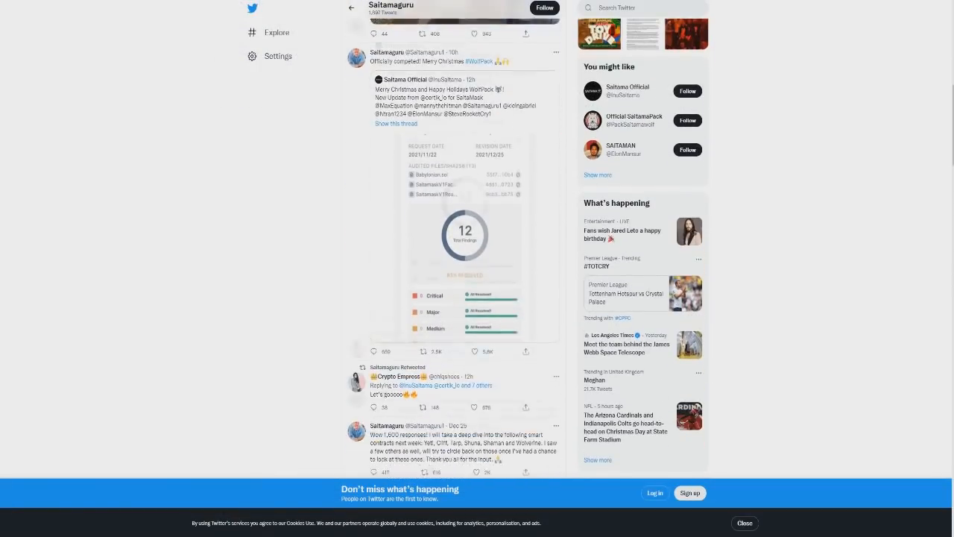
pyautogui.scroll(-3)
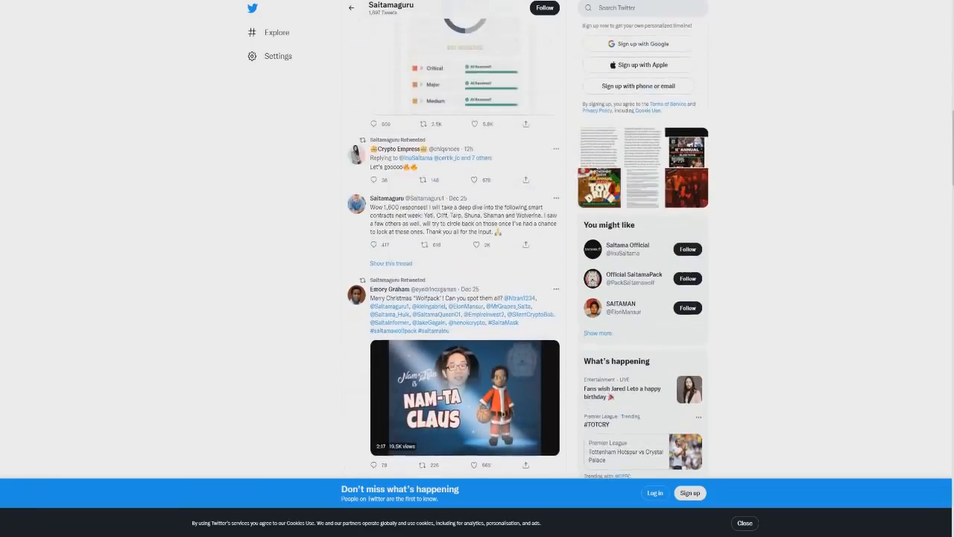
pyautogui.scroll(3)
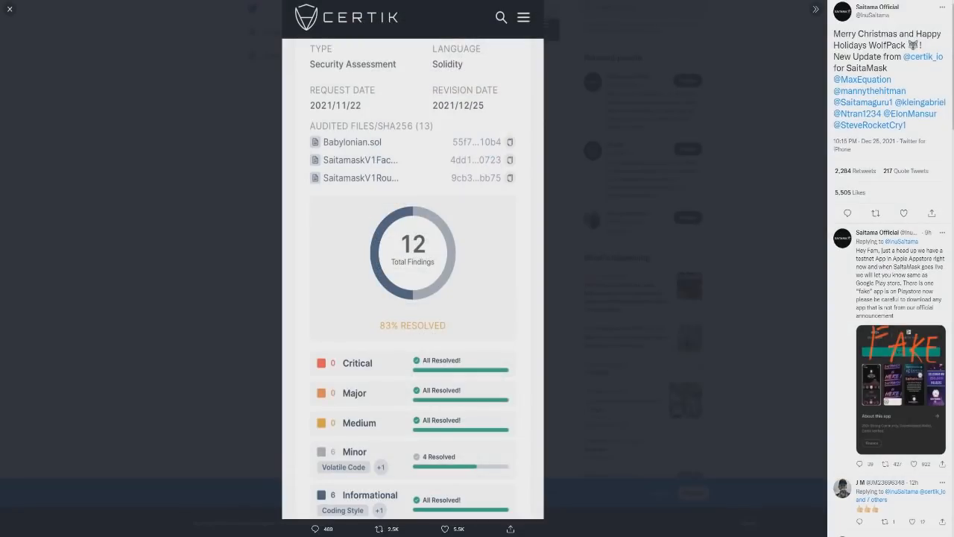
pyautogui.click(10, 9)
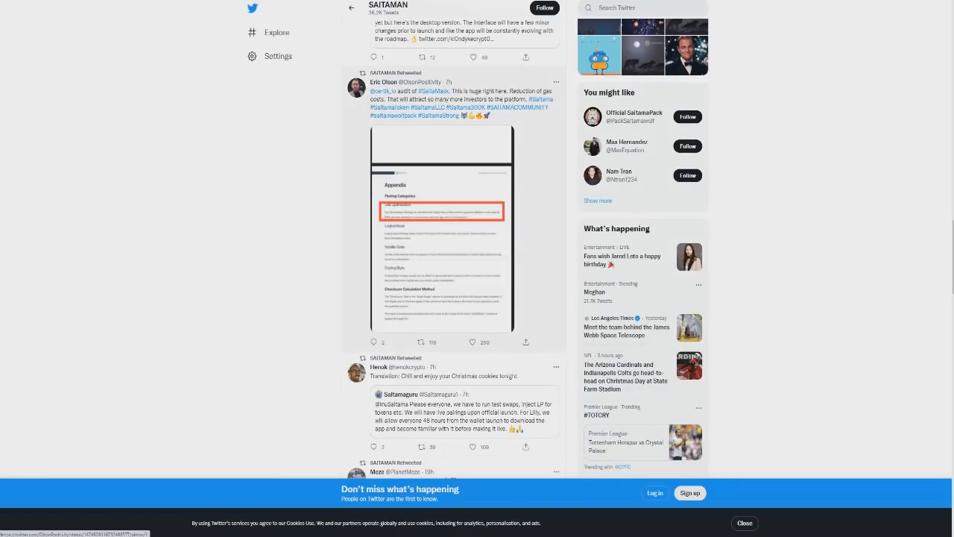
# Step: View the CertiK appendix screenshot on gas optimization enlarged, close it, and keep browsing
pyautogui.click(441, 231)
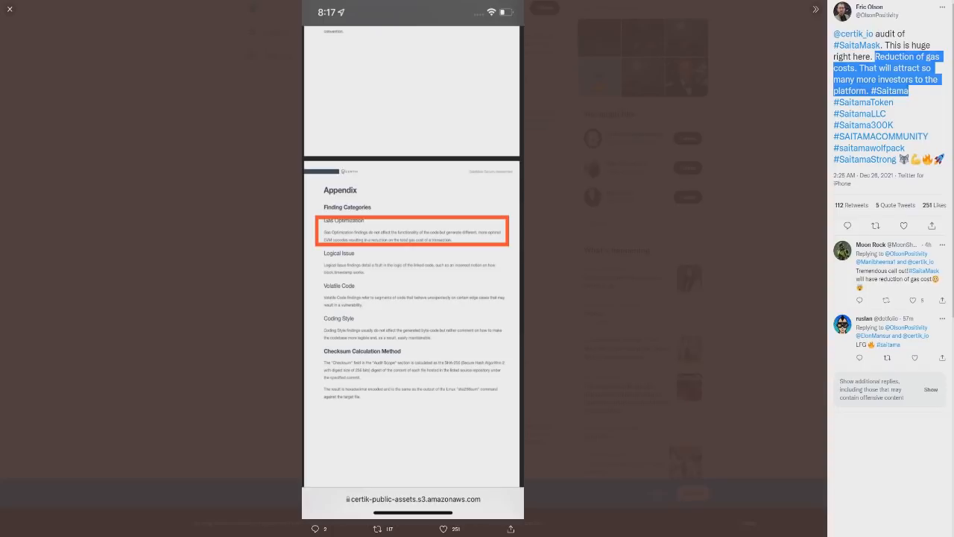
pyautogui.click(11, 9)
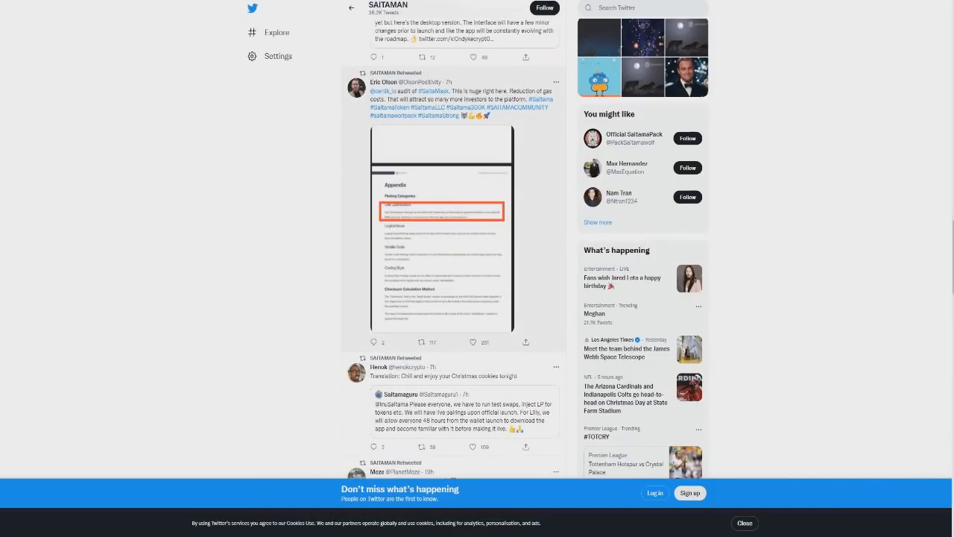
pyautogui.scroll(-3)
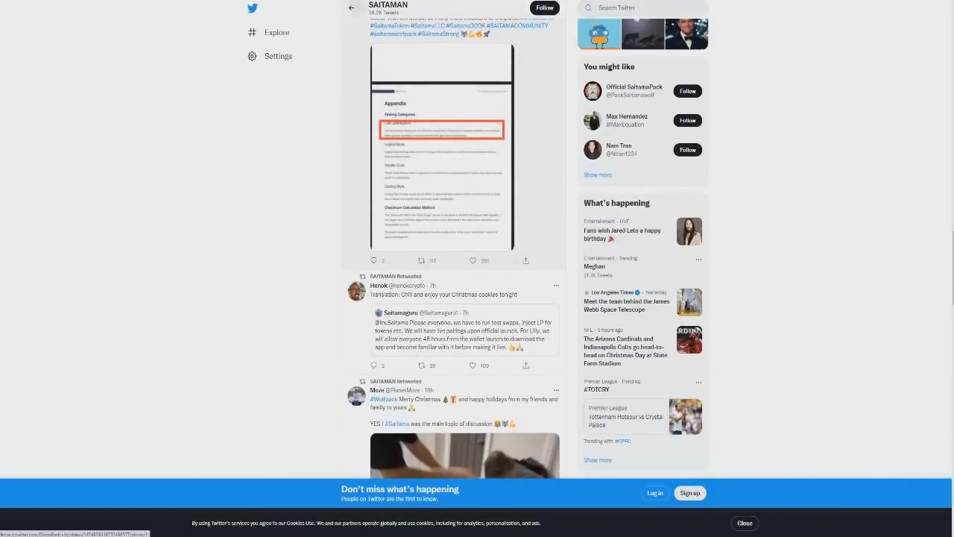
pyautogui.scroll(3)
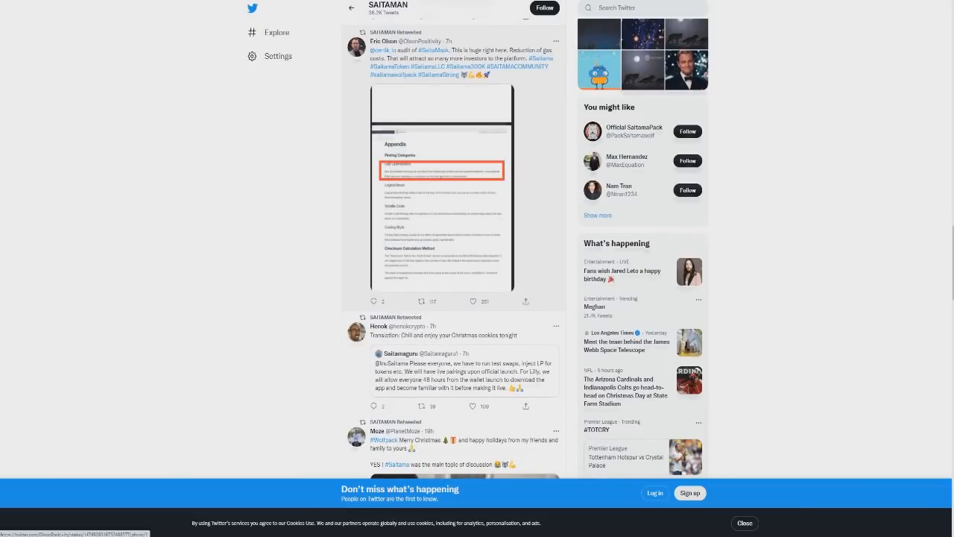
pyautogui.scroll(3)
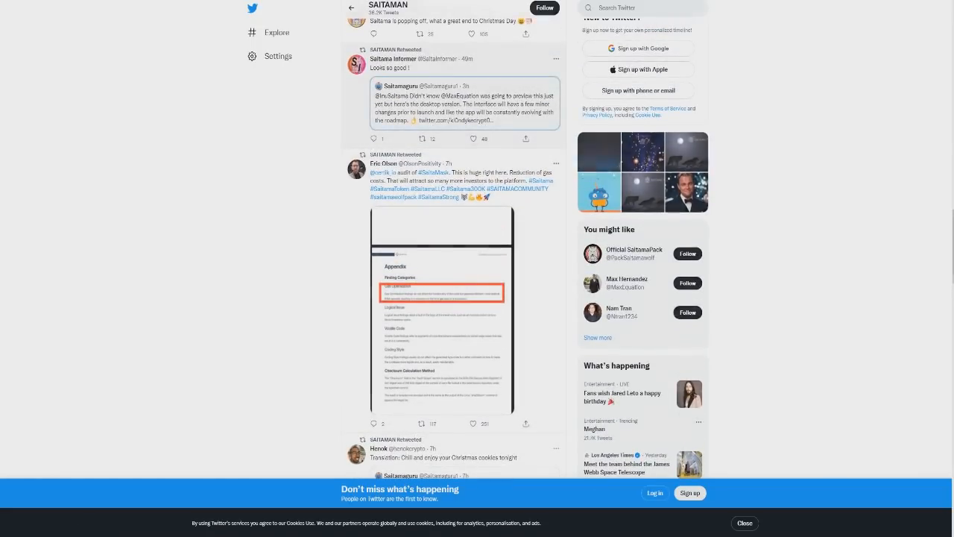
# Step: Open Saitamaguru's quoted tweet previewing the SaitaMask desktop app
pyautogui.click(462, 111)
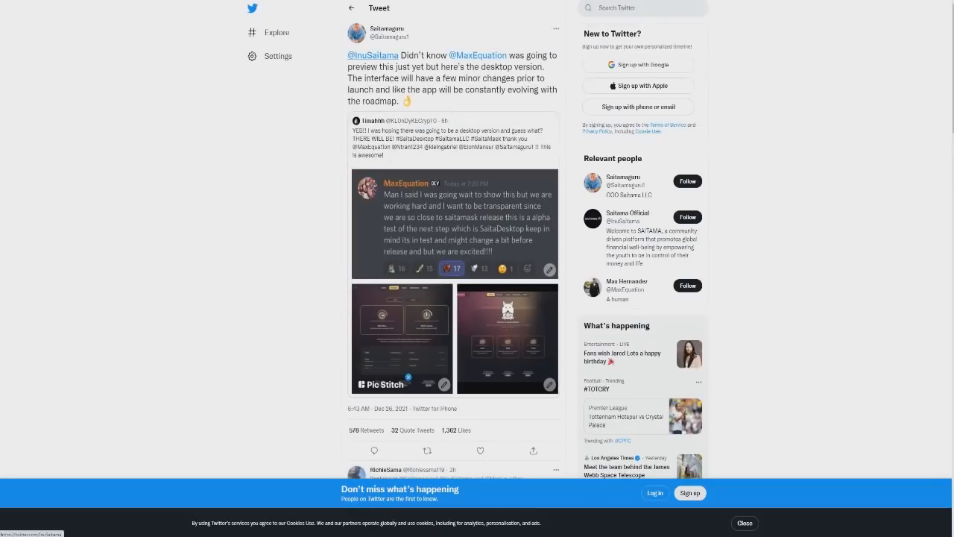
pyautogui.moveTo(399, 55); pyautogui.dragTo(411, 78)
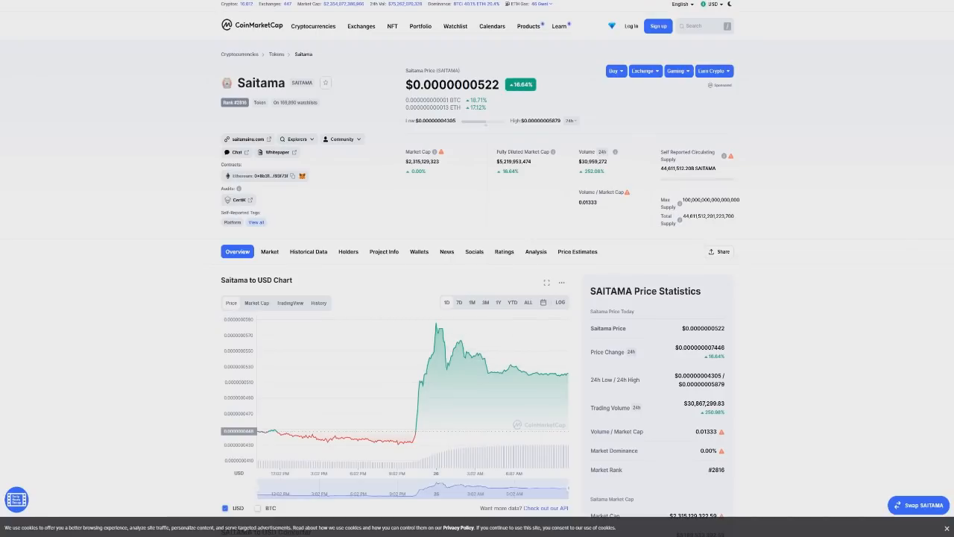
# Step: Check Saitama's 16.64% 24-hour gain, then go to the subreddit's 'Let's freaking go!' post
pyautogui.click(392, 26)
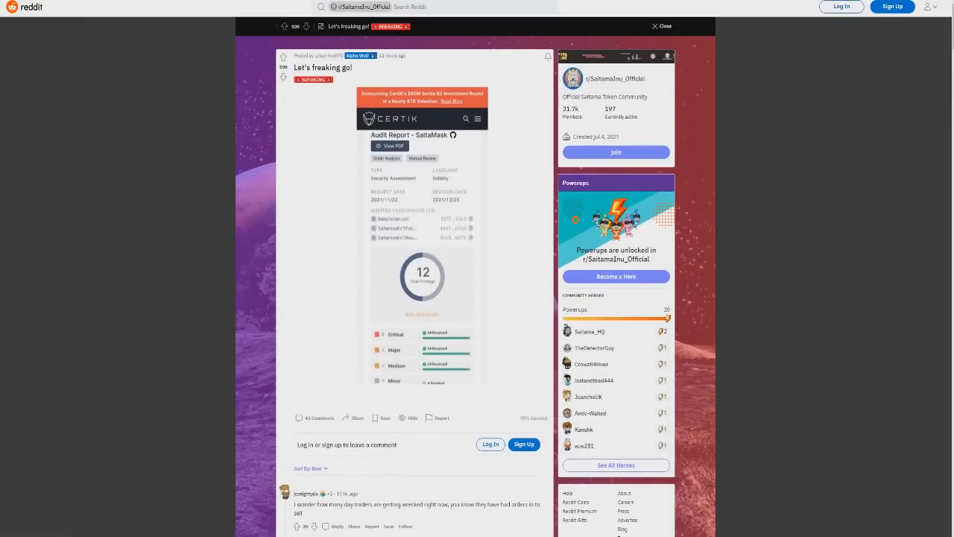
# Step: Scroll r/SaitamaInu_Official past posts on liftoff, CertiK completion and holder growth
pyautogui.scroll(-3)
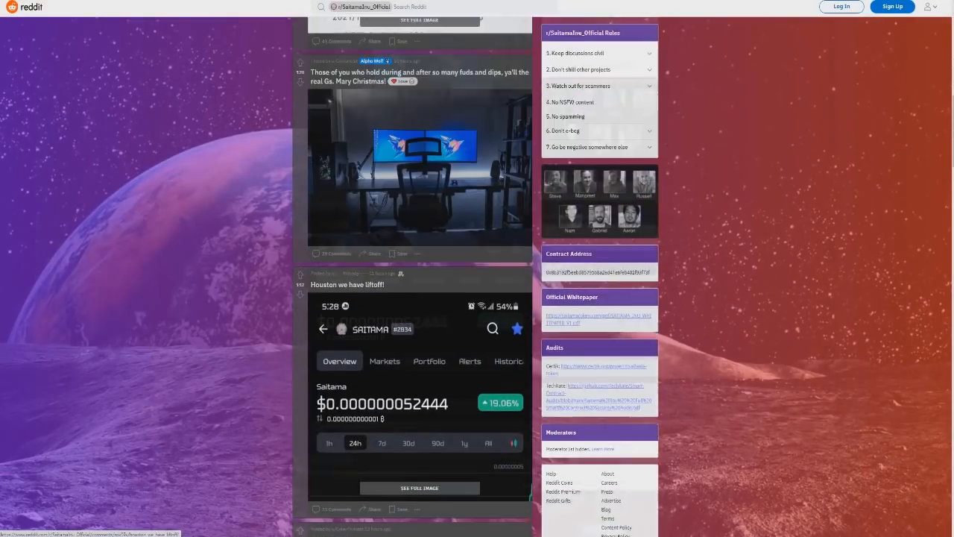
pyautogui.scroll(-3)
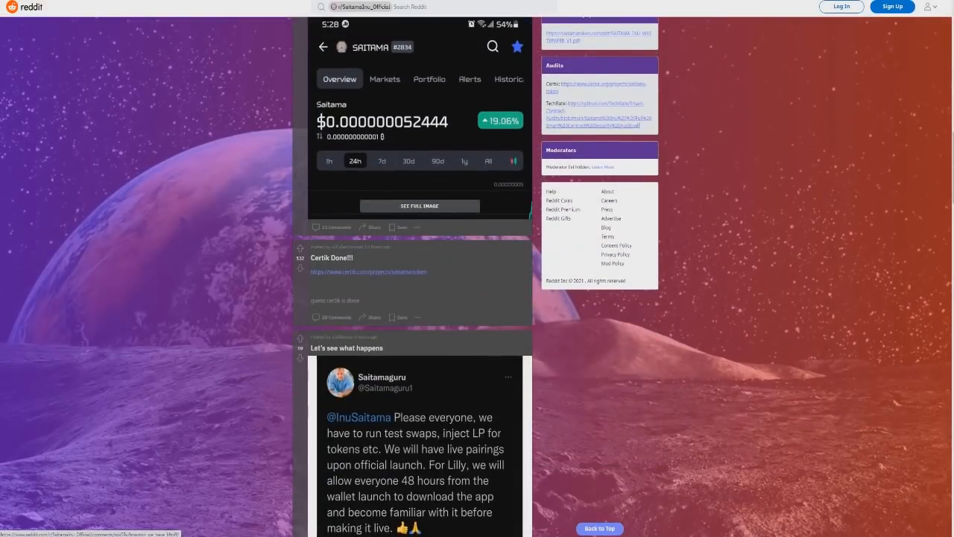
pyautogui.scroll(-3)
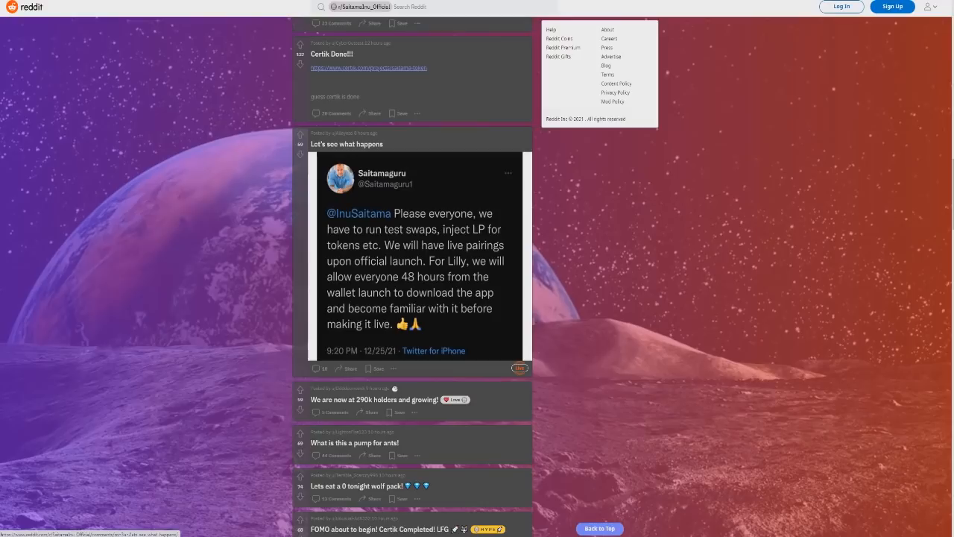
pyautogui.scroll(-3)
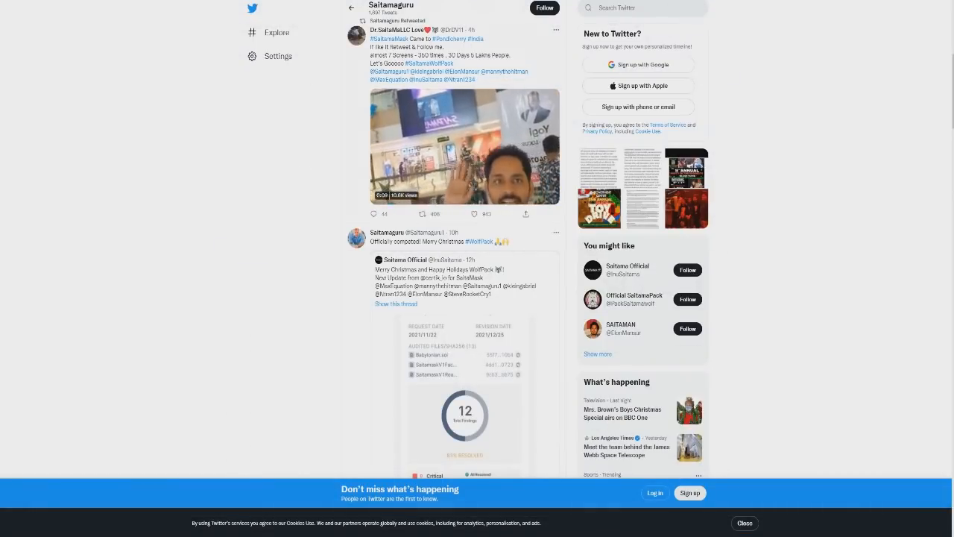
# Step: Open the Christmas CertiK audit post and then the Saitama Official profile
pyautogui.scroll(-3)
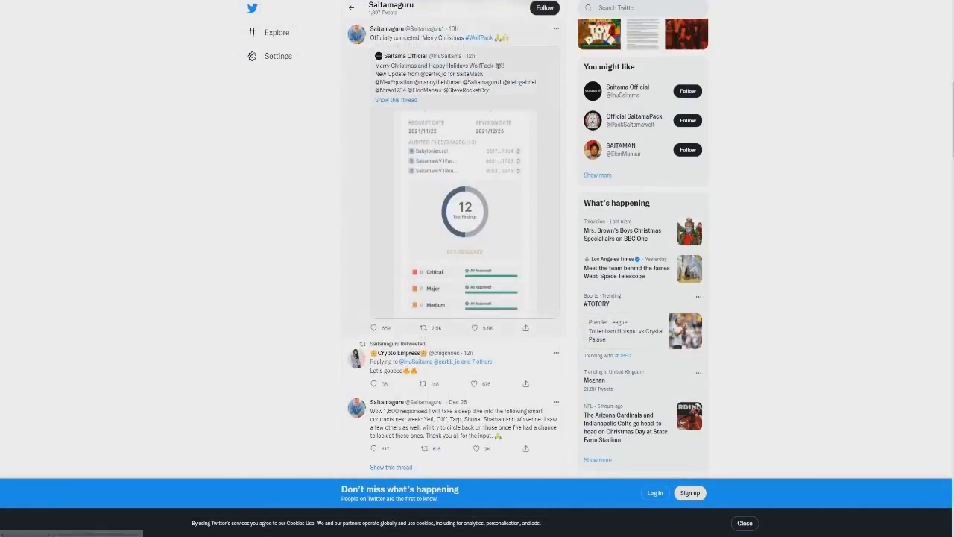
pyautogui.click(464, 212)
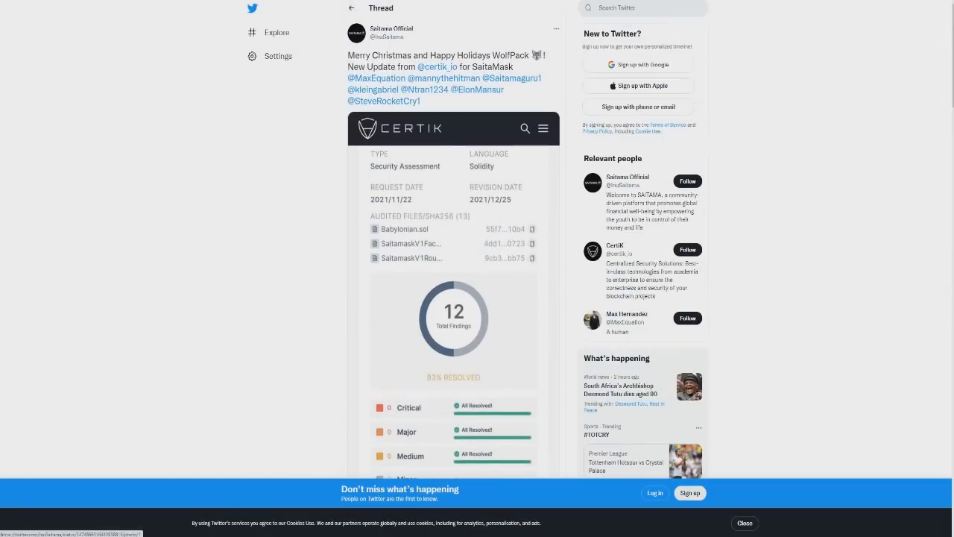
pyautogui.click(390, 28)
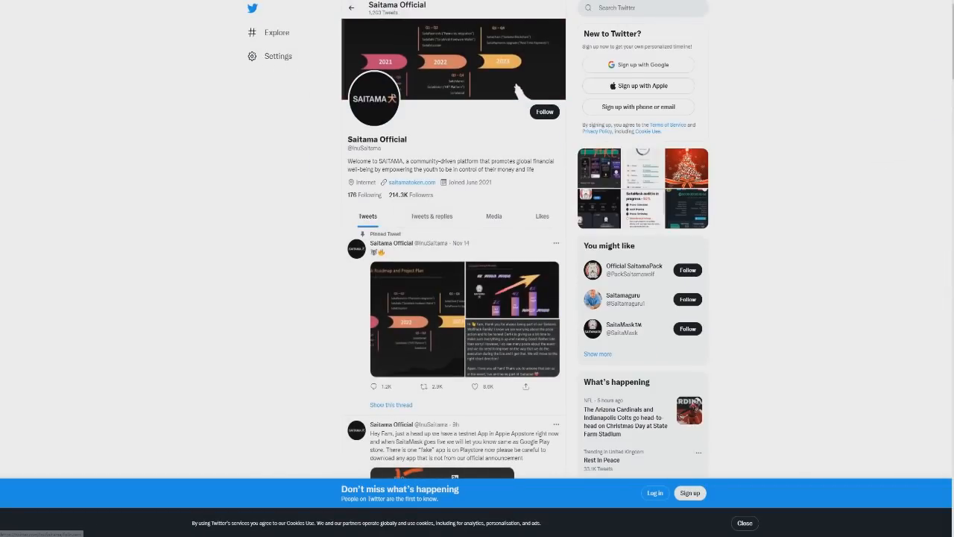
# Step: Highlight the fake SaitaMask Google Play warning text and scroll down to the replies
pyautogui.scroll(-3)
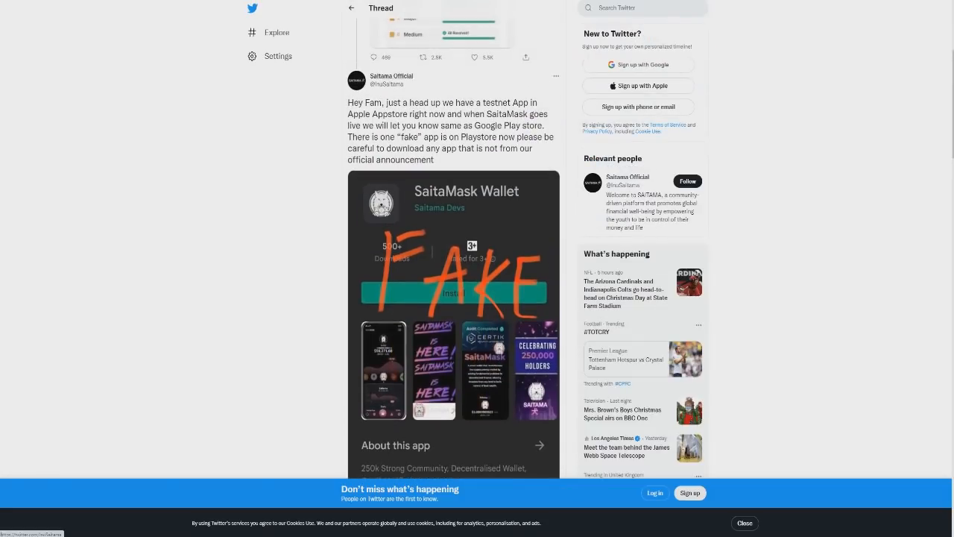
pyautogui.doubleClick(381, 114)
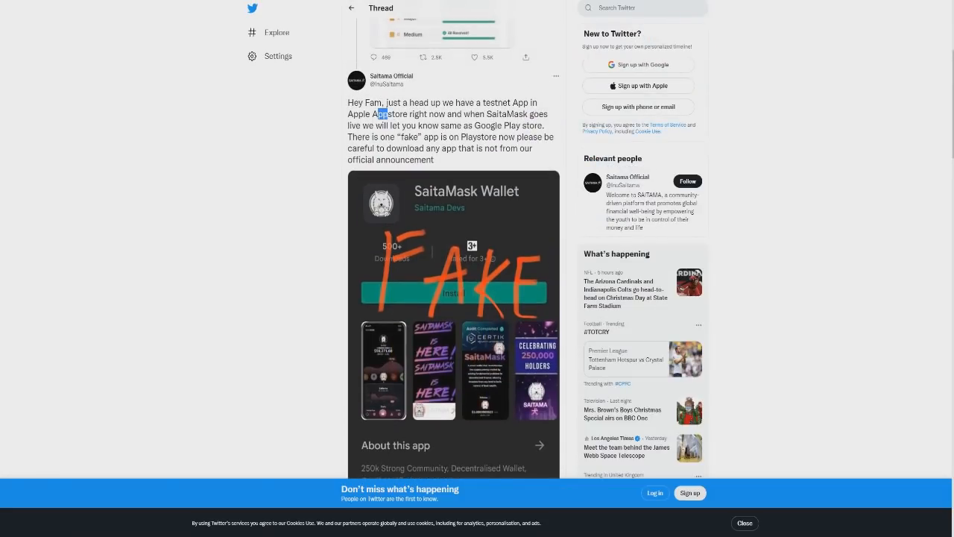
pyautogui.moveTo(375, 114); pyautogui.dragTo(398, 125)
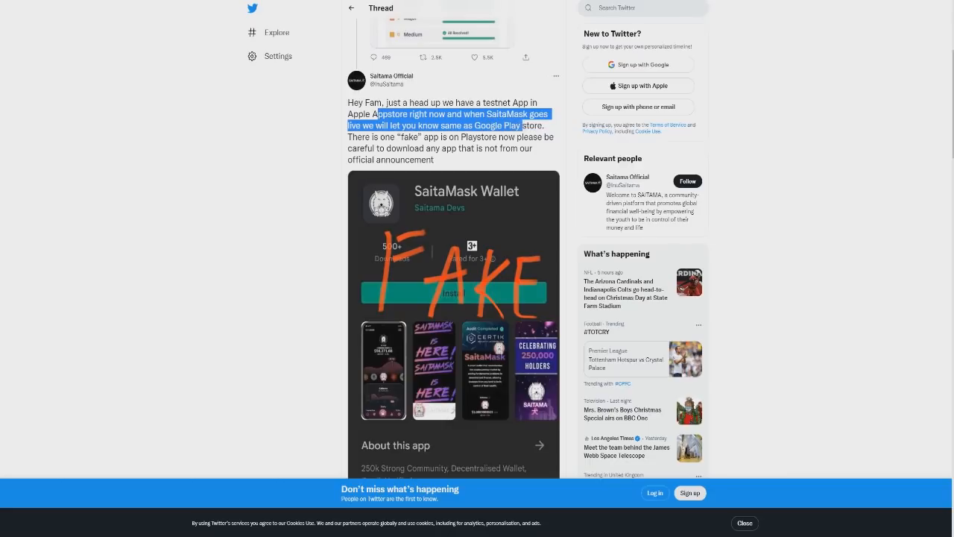
pyautogui.moveTo(522, 125); pyautogui.dragTo(429, 136)
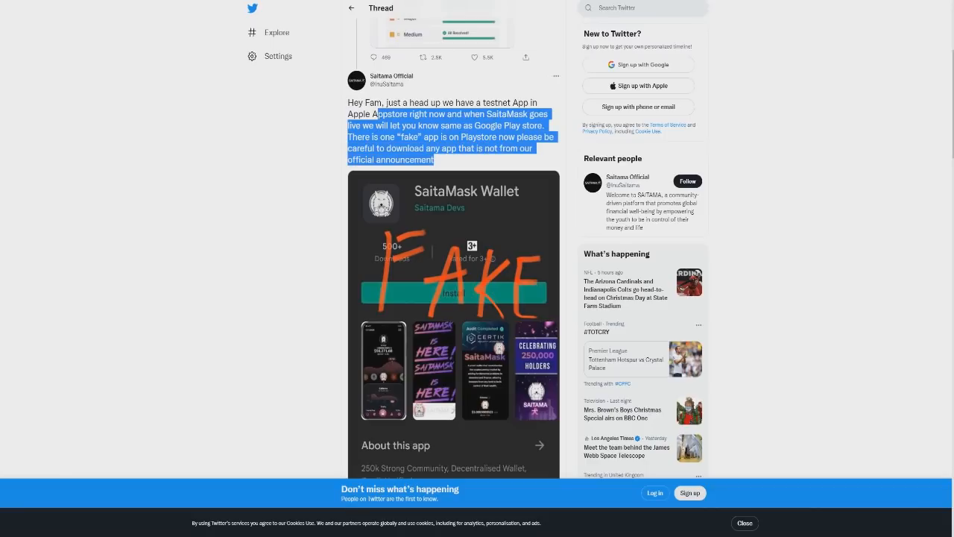
pyautogui.scroll(-3)
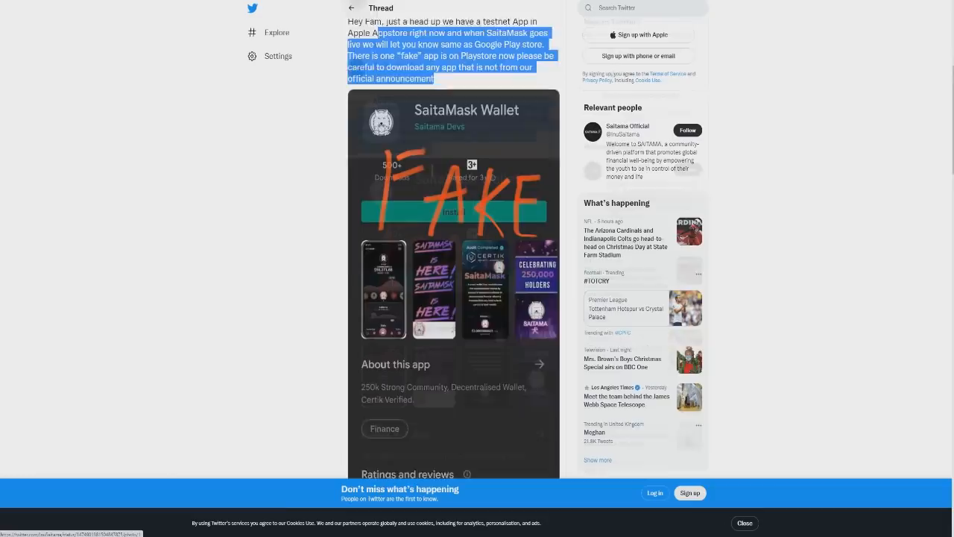
pyautogui.scroll(-3)
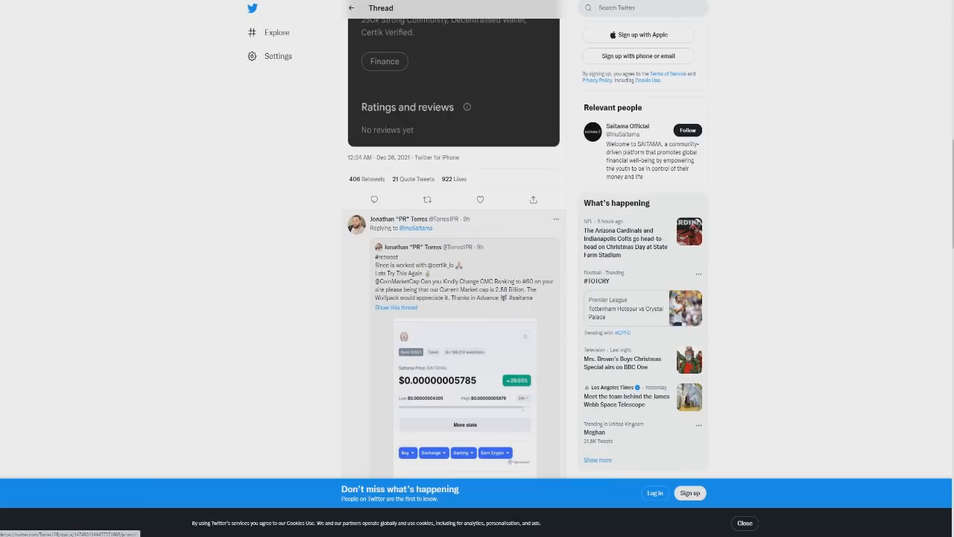
pyautogui.scroll(-3)
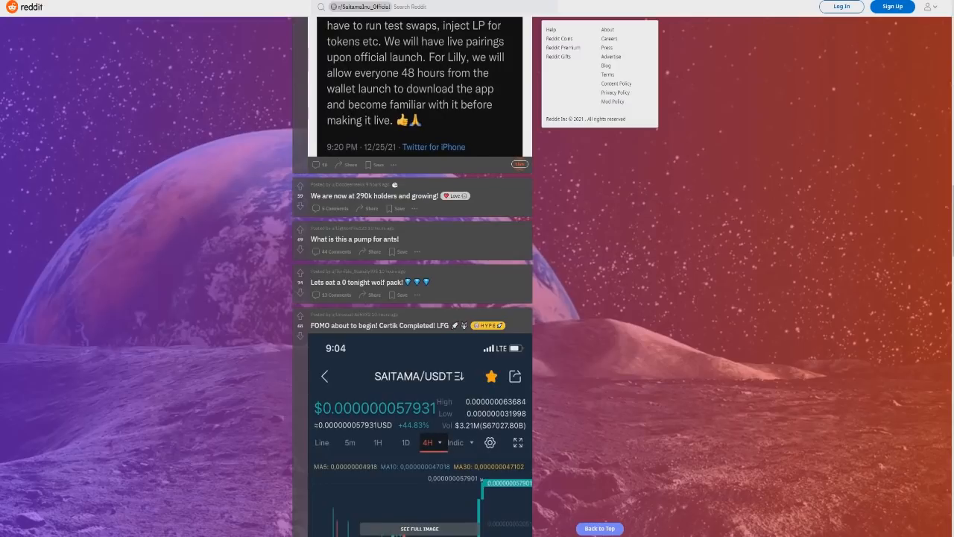
# Step: Scroll up and down through the r/SaitamaInu_Official feed
pyautogui.scroll(-3)
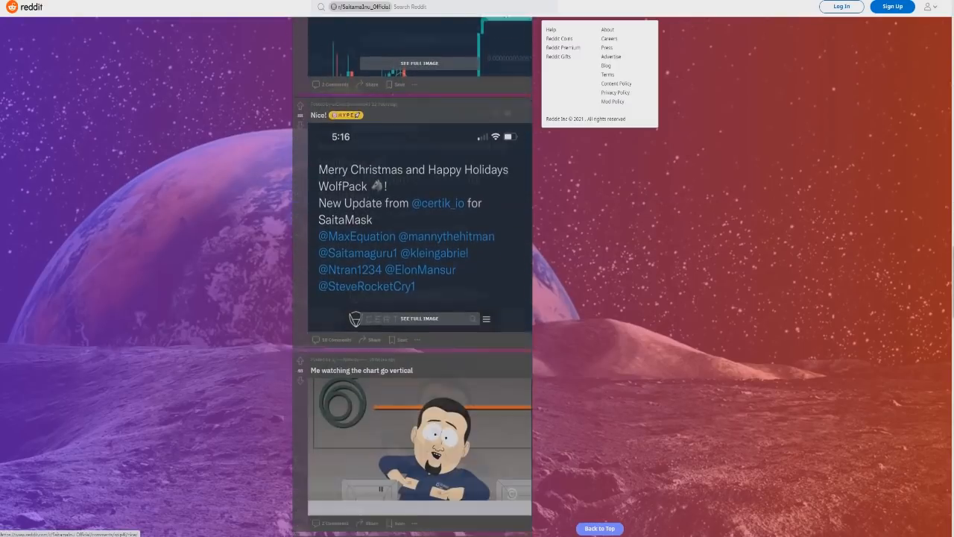
pyautogui.scroll(-3)
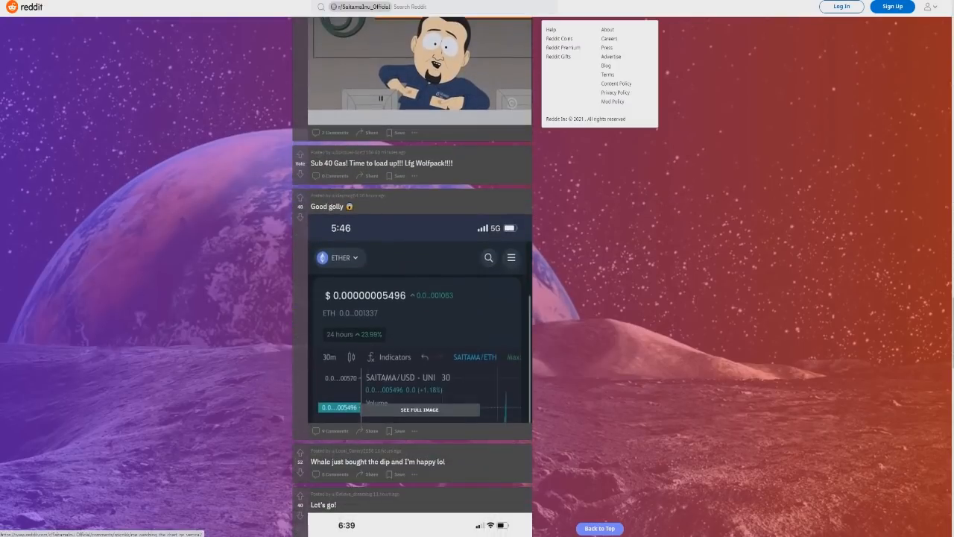
pyautogui.scroll(-3)
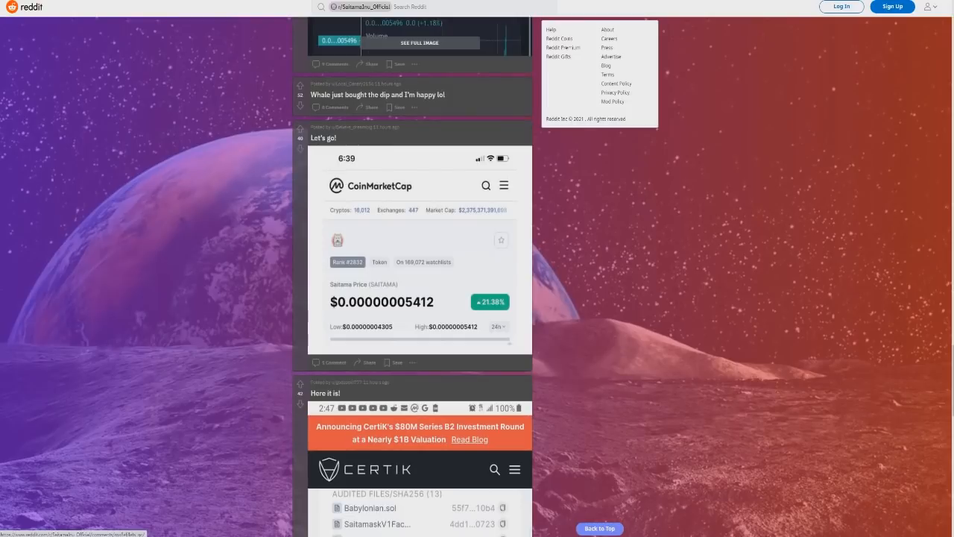
pyautogui.scroll(3)
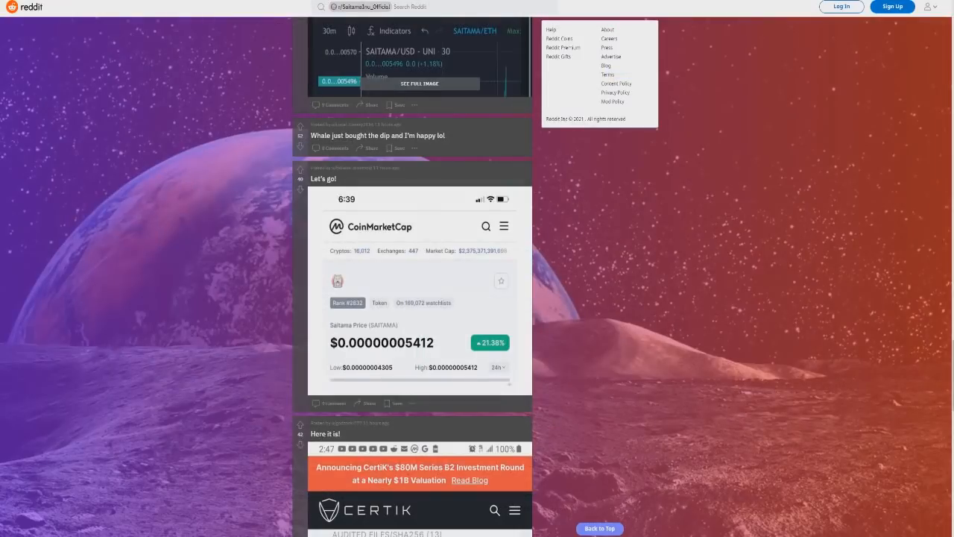
pyautogui.scroll(-3)
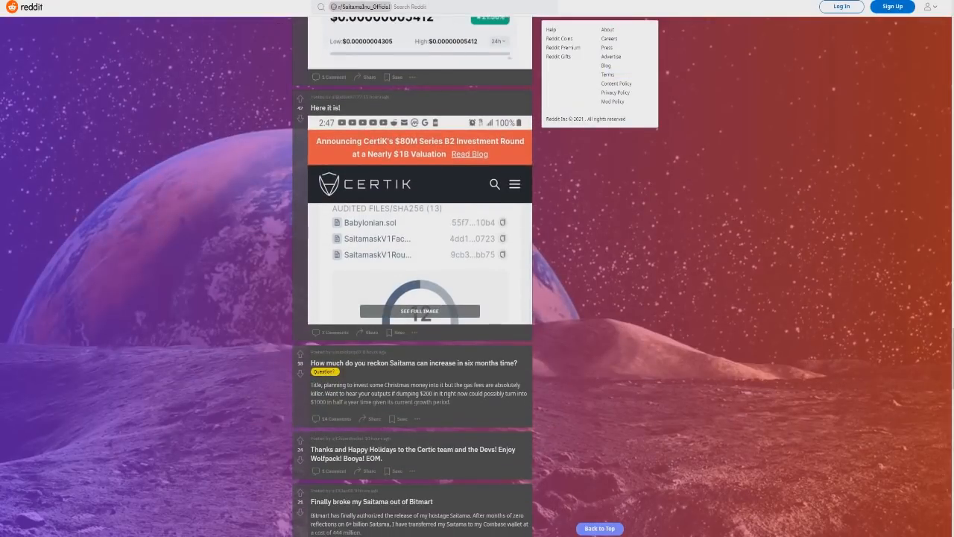
# Step: Open the post asking how much Saitama can rise in six months and read its comments
pyautogui.rightClick(420, 321)
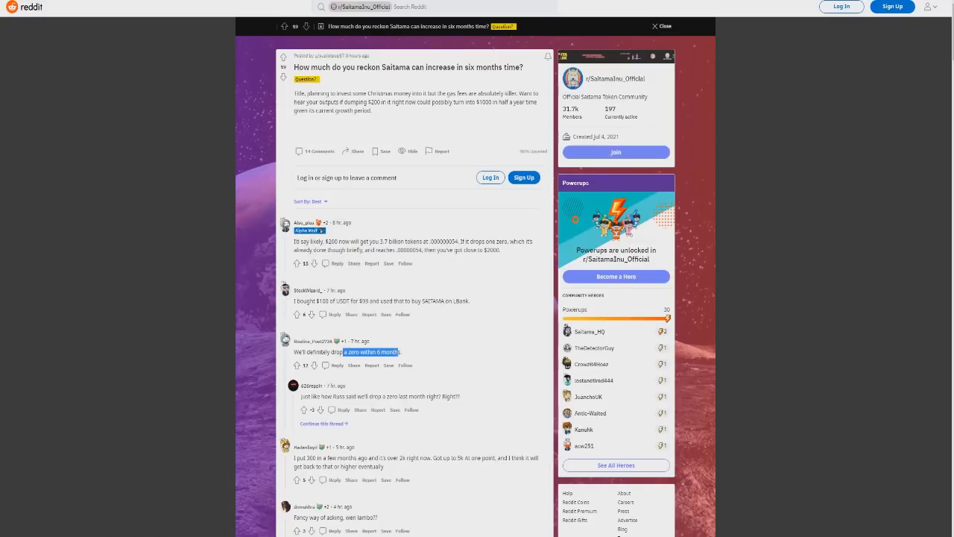
pyautogui.scroll(-3)
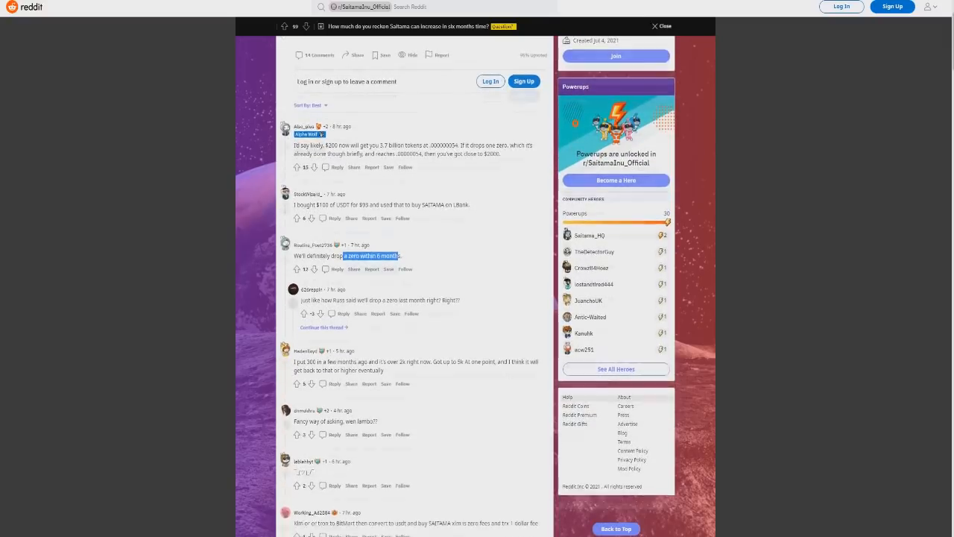
pyautogui.scroll(-3)
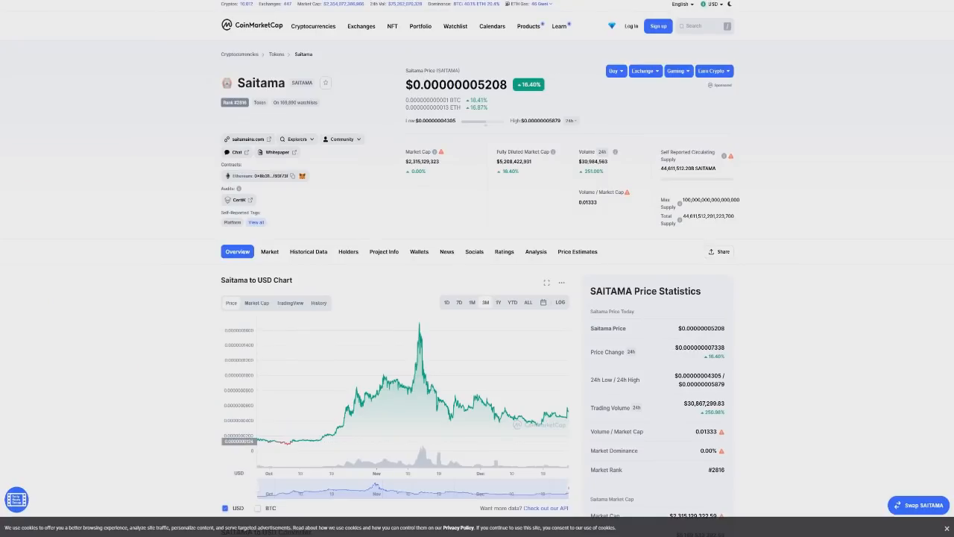
pyautogui.doubleClick(489, 84)
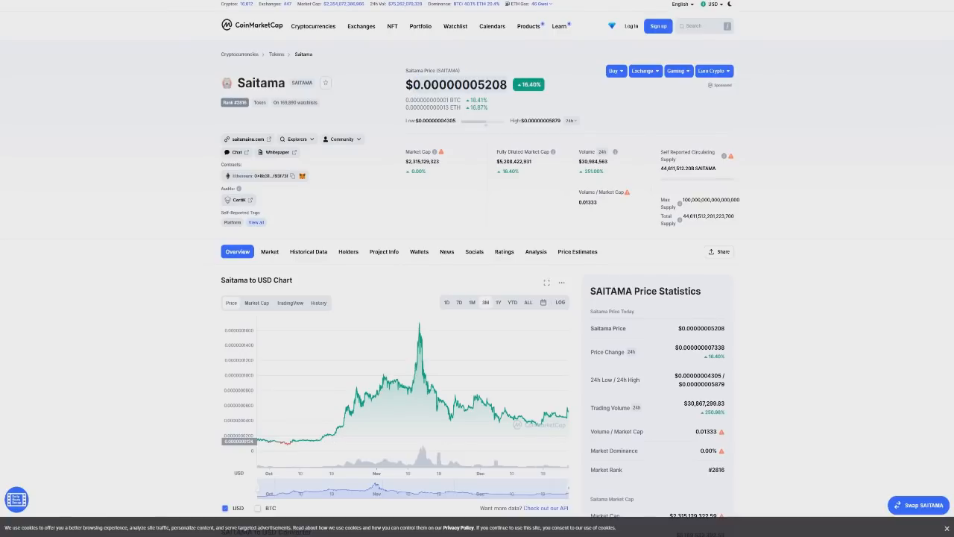
pyautogui.doubleClick(487, 85)
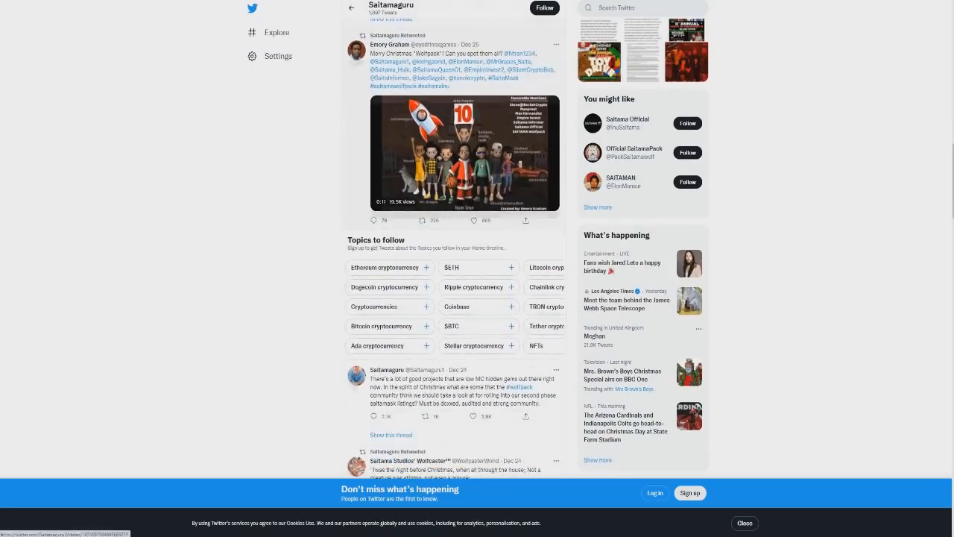
# Step: Scroll Saitamaguru's timeline and open the SAITAMAN profile from a retweet
pyautogui.scroll(-3)
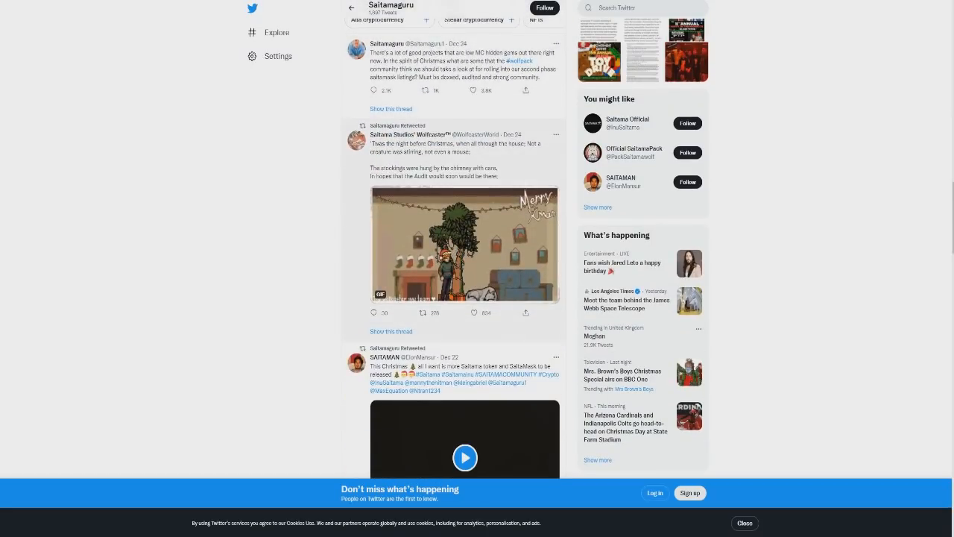
pyautogui.scroll(-3)
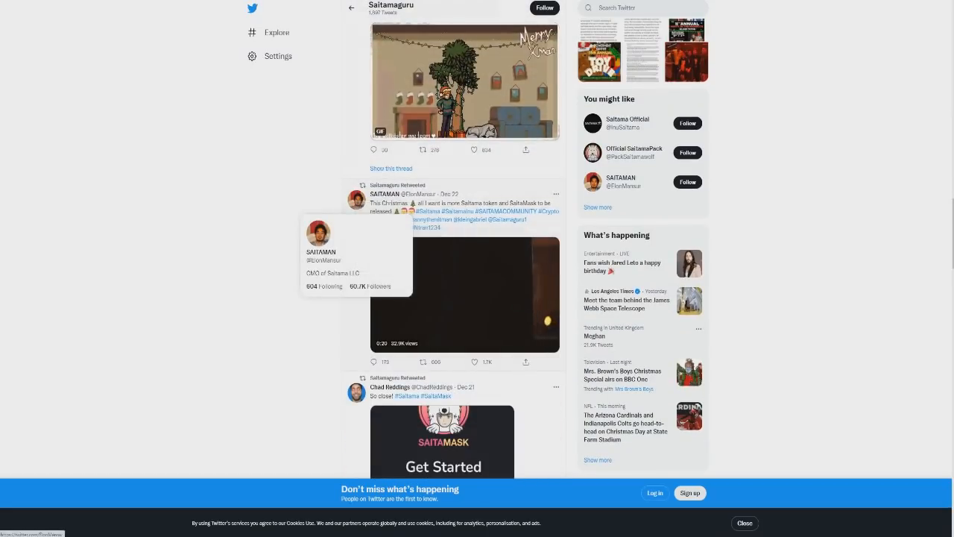
pyautogui.click(321, 251)
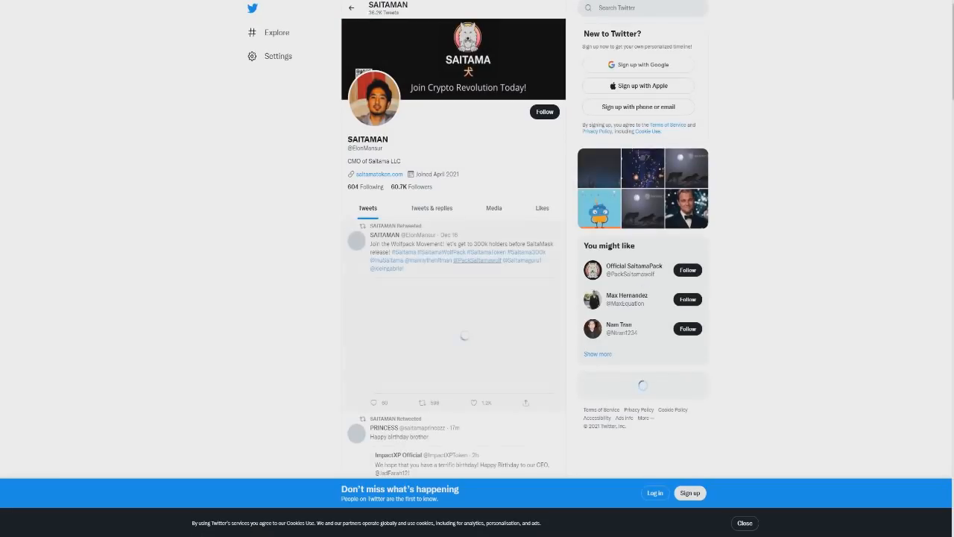
# Step: Scroll through the SAITAMAN profile's retweets about the CertiK audit
pyautogui.scroll(-3)
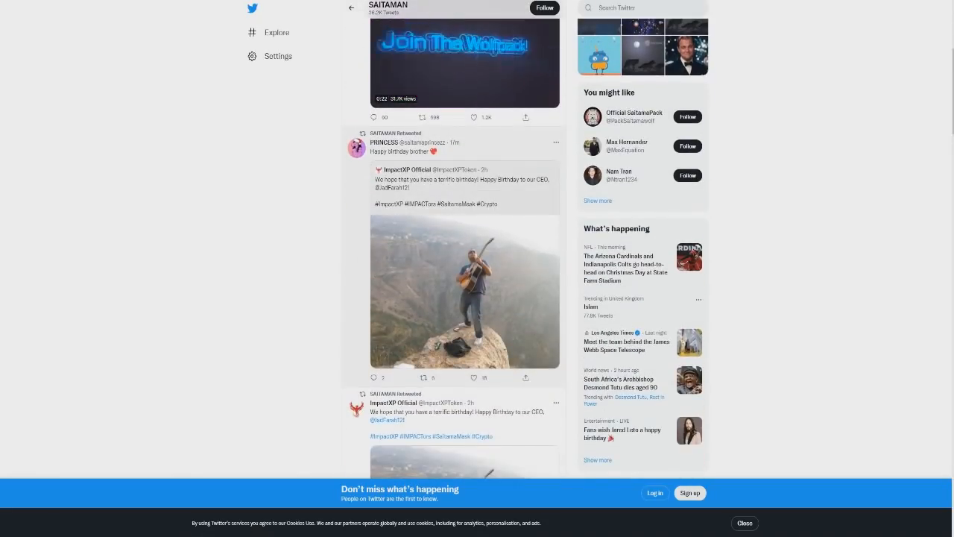
pyautogui.scroll(-3)
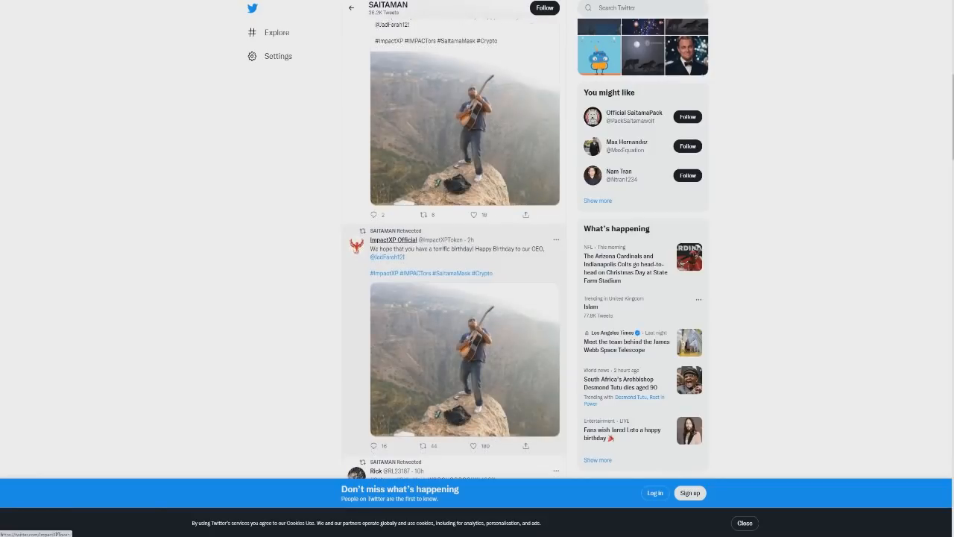
pyautogui.scroll(-3)
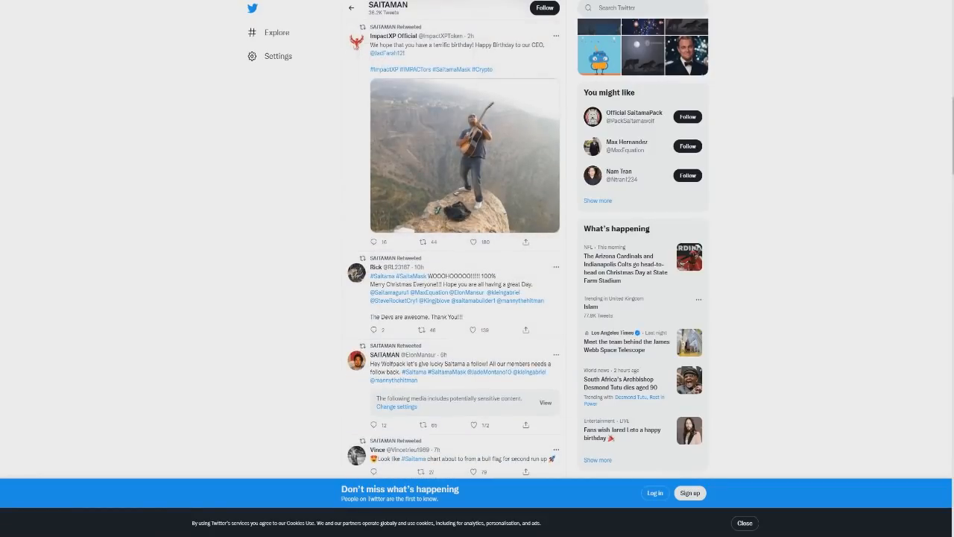
pyautogui.scroll(-3)
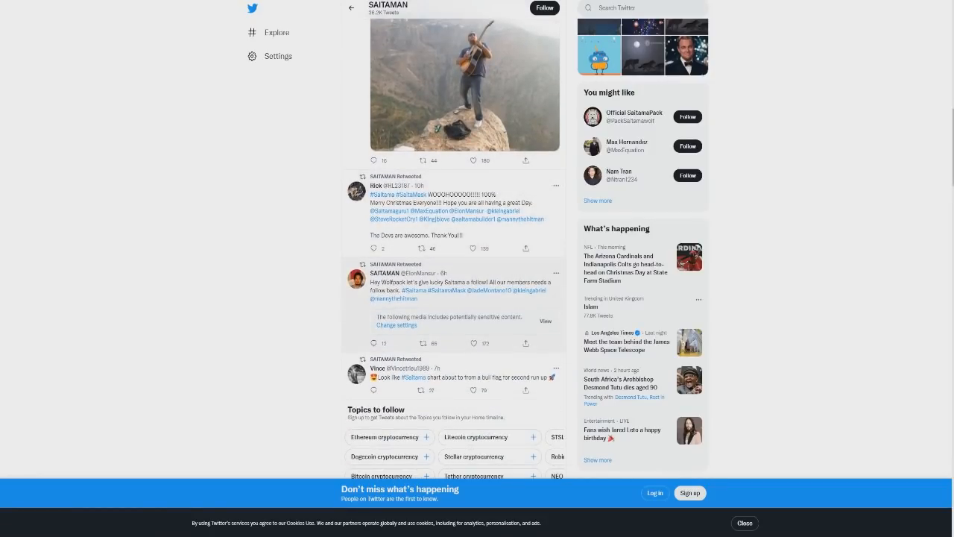
pyautogui.scroll(-3)
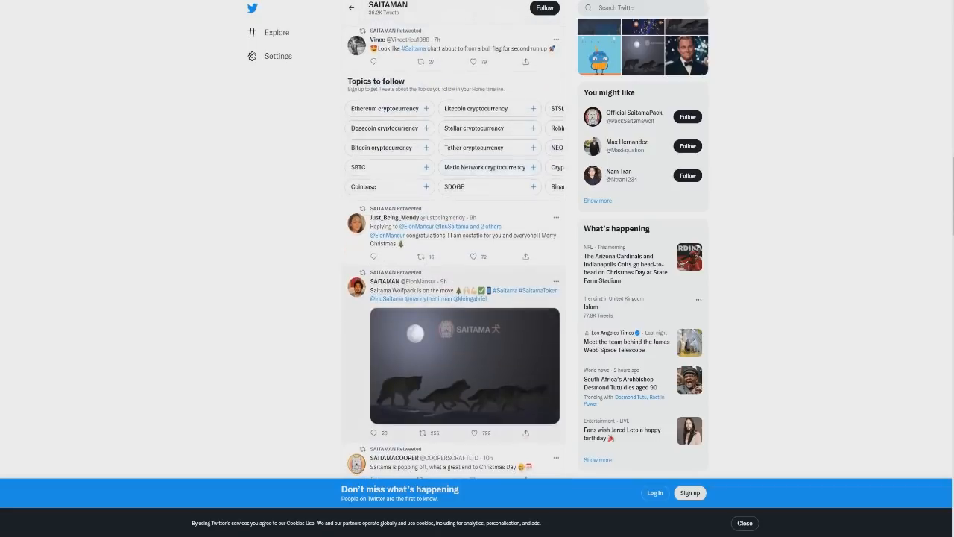
pyautogui.scroll(-3)
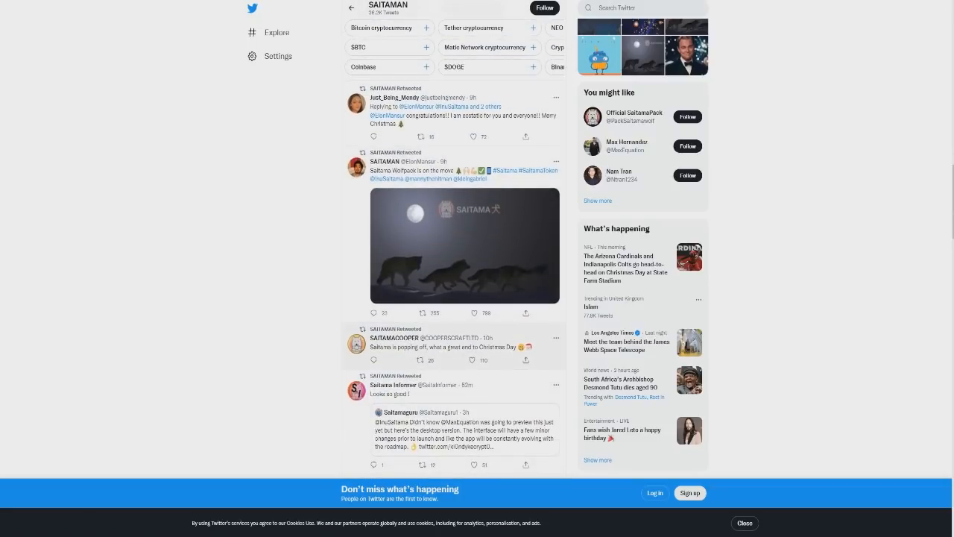
pyautogui.scroll(-3)
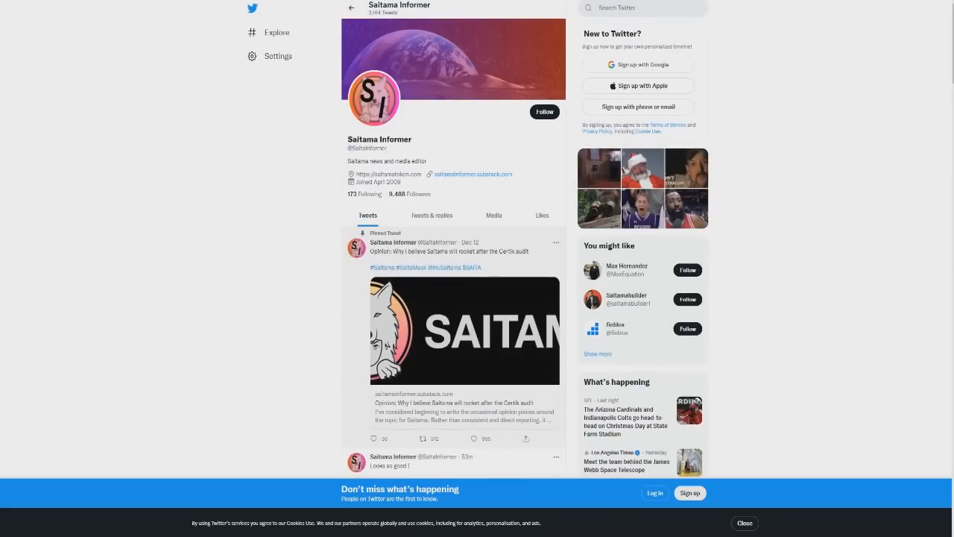
pyautogui.scroll(-3)
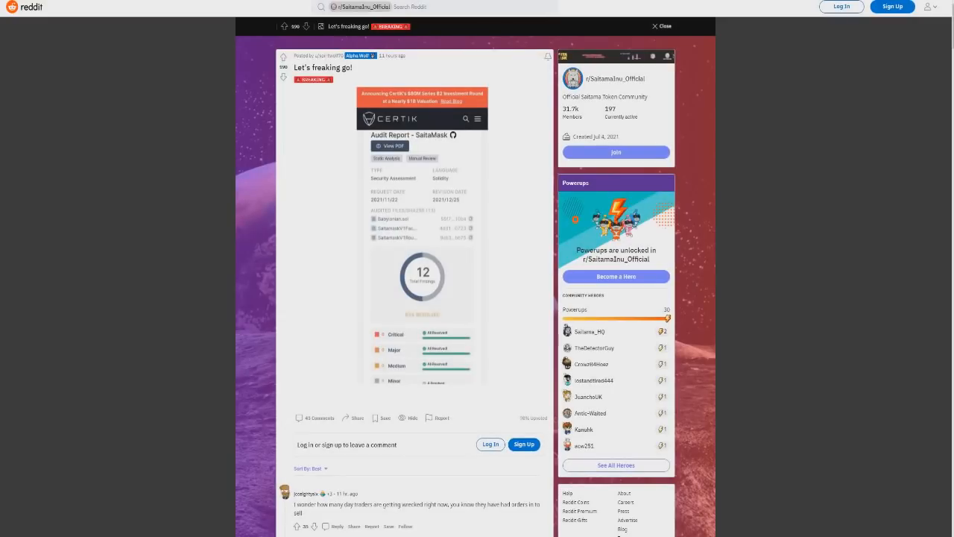
# Step: Skim the 'Let's freaking go!' Reddit comments, then locate Saitamaguru's CertiK audit tweet on Twitter
pyautogui.scroll(-3)
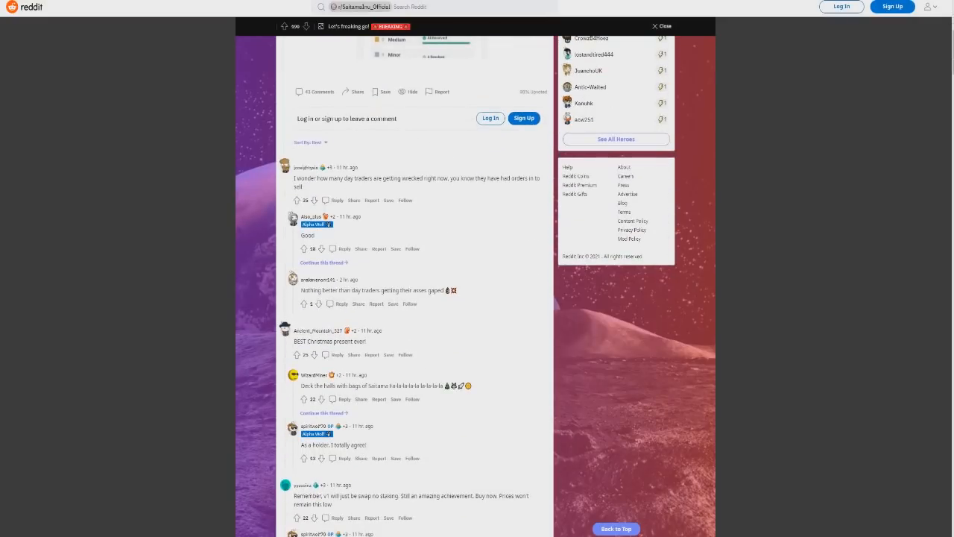
pyautogui.scroll(-3)
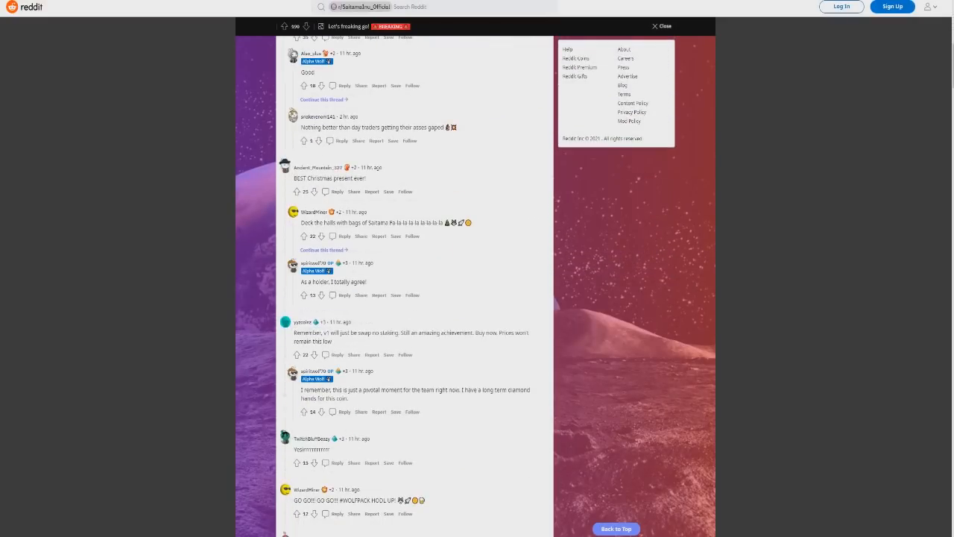
pyautogui.scroll(-3)
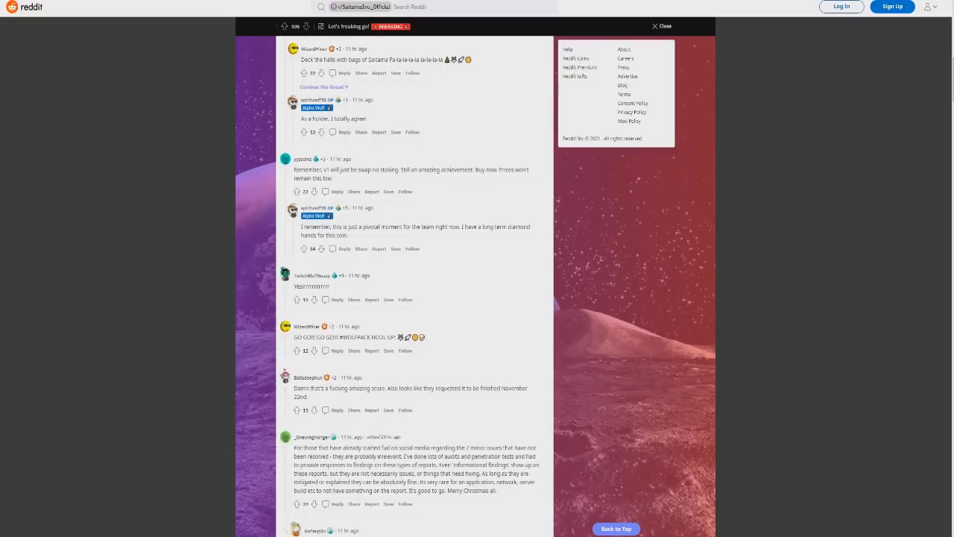
pyautogui.scroll(3)
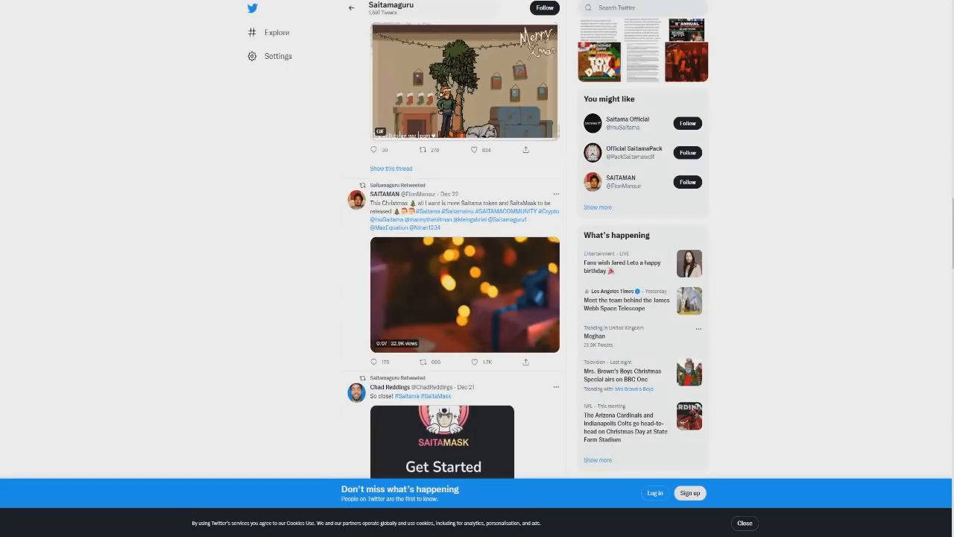
pyautogui.scroll(3)
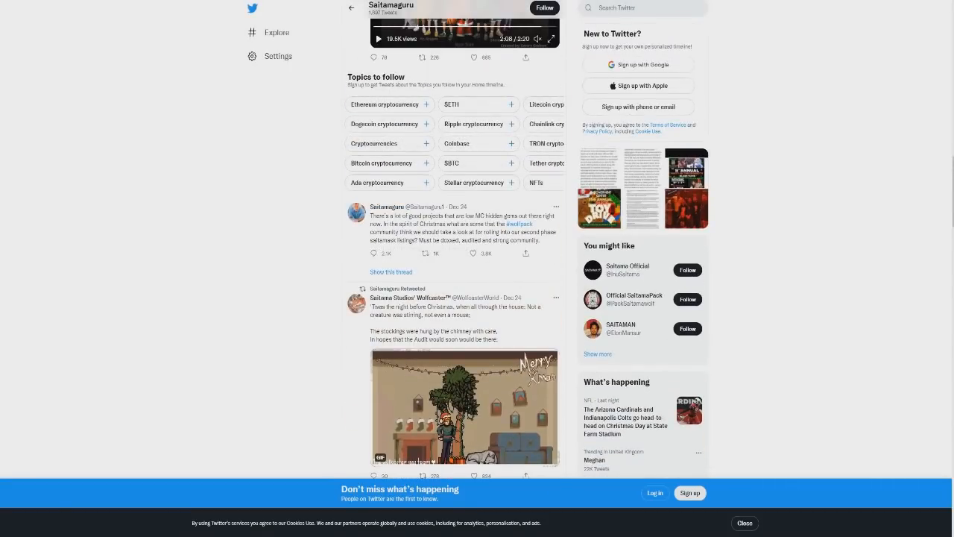
pyautogui.scroll(-3)
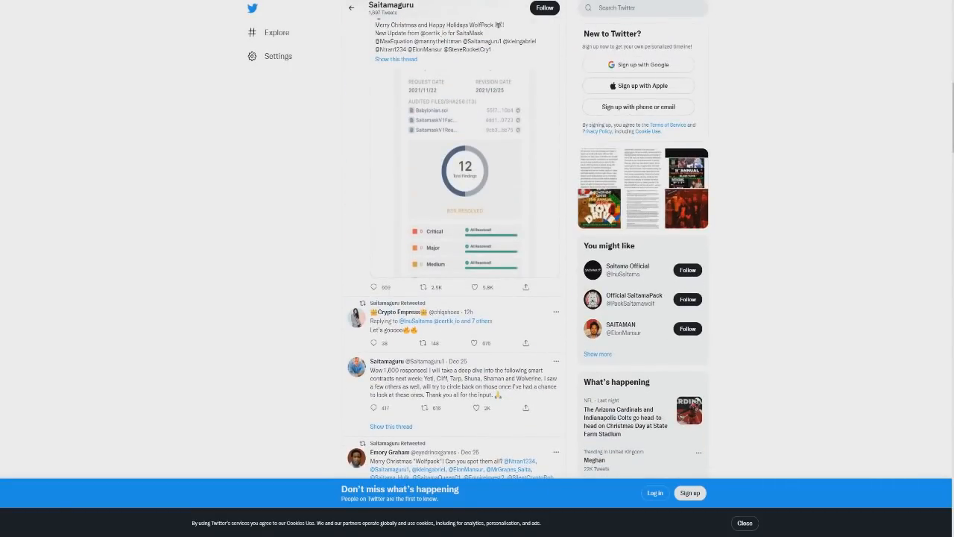